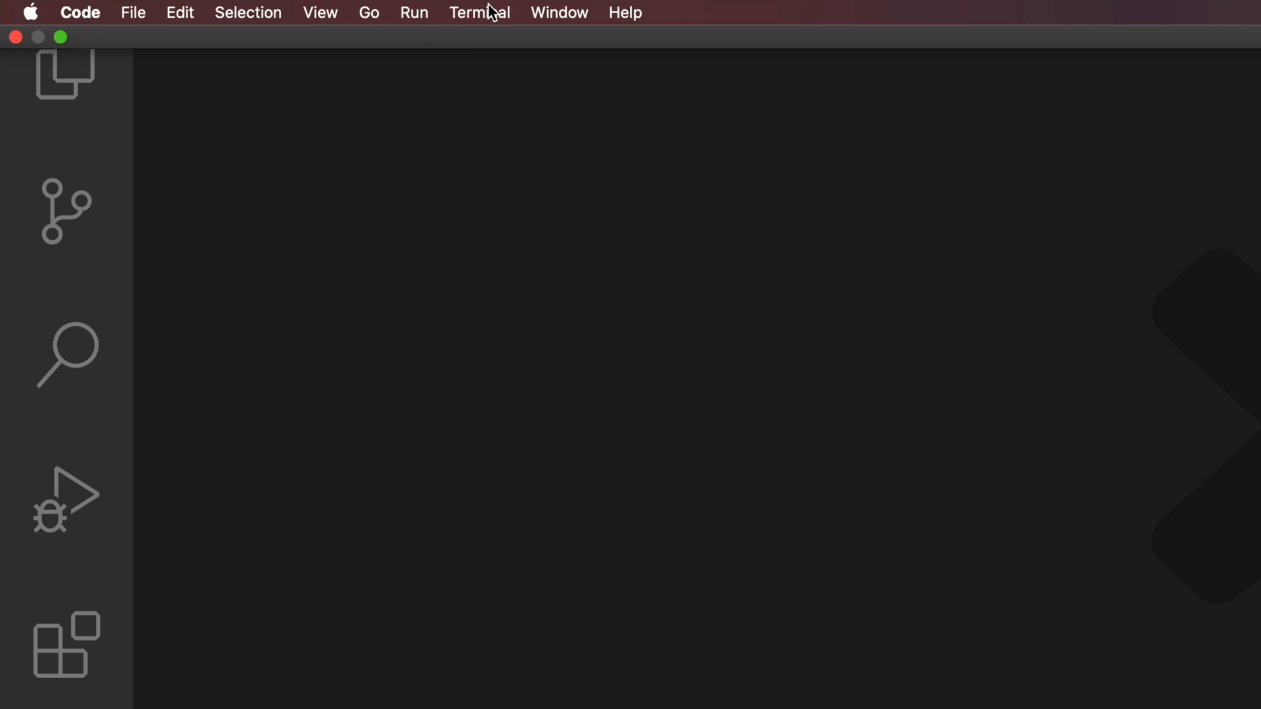
Step: Open a new integrated terminal via Terminal > New Terminal, giving a zsh prompt in angular9
left_click(478, 12)
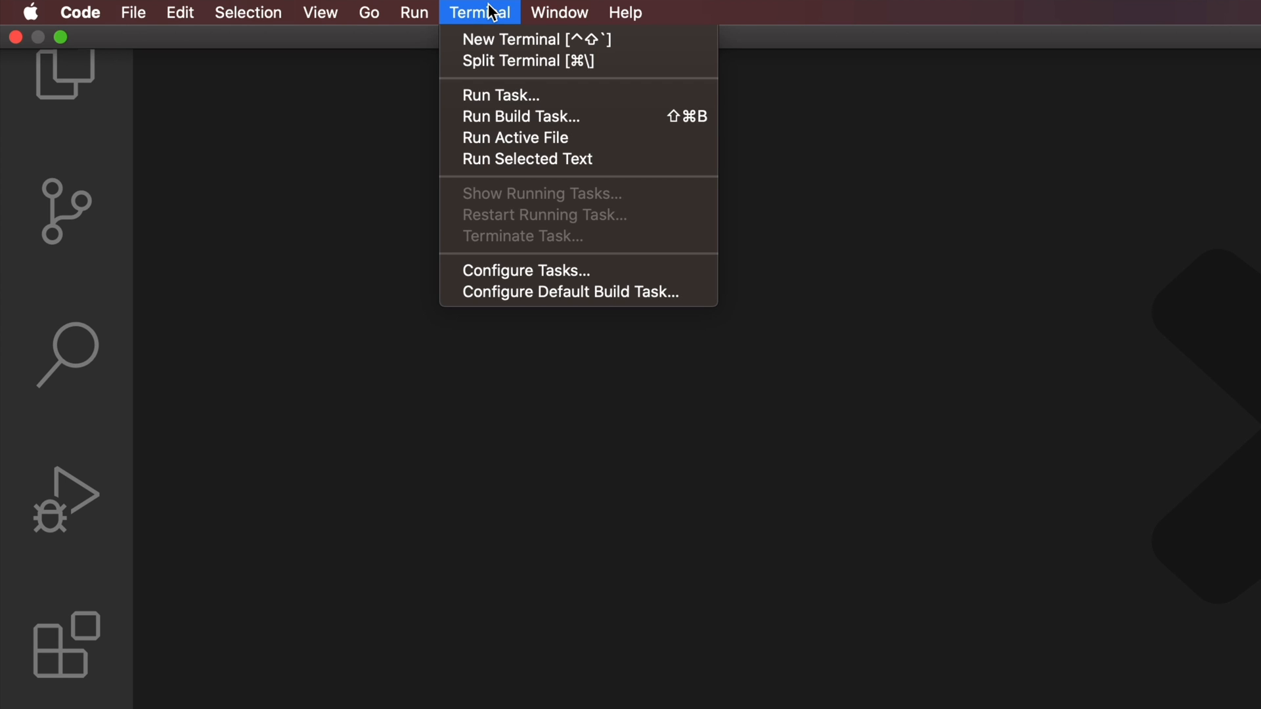
mouse_move(510, 38)
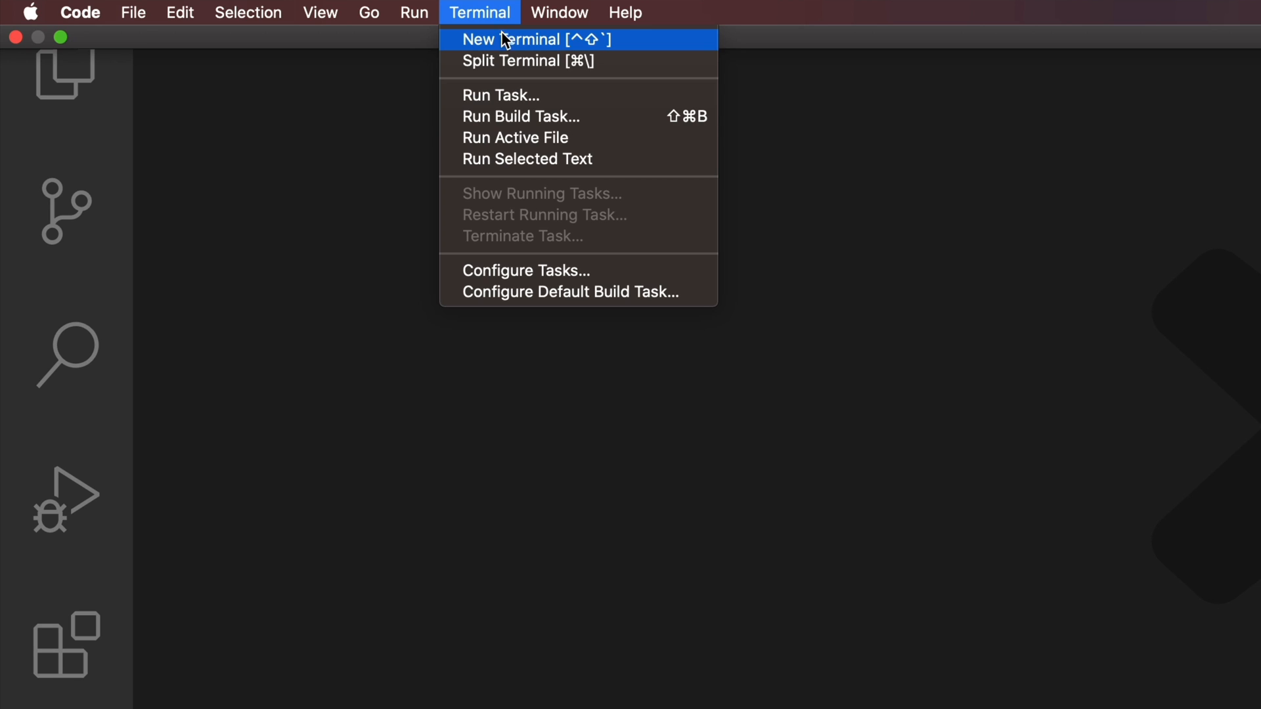
left_click(511, 40)
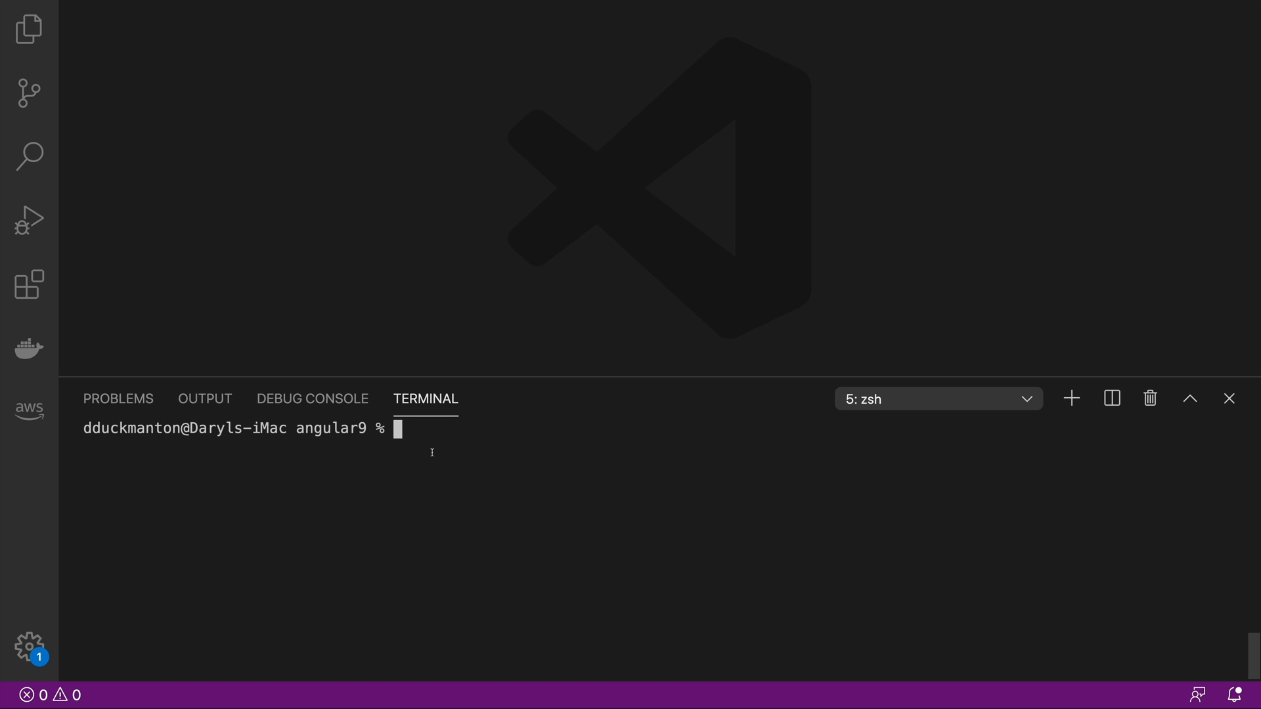
Step: Enter the command ng new hello-angular at the prompt without running it yet
type("ng")
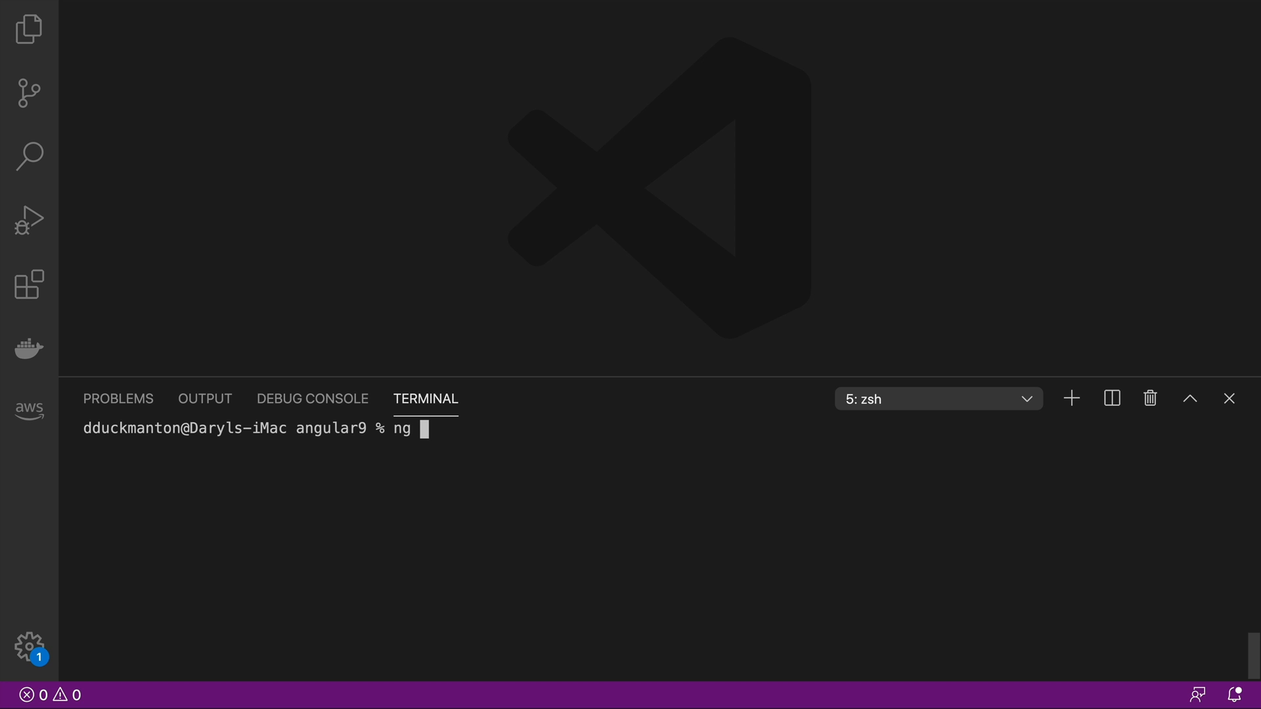
type("new")
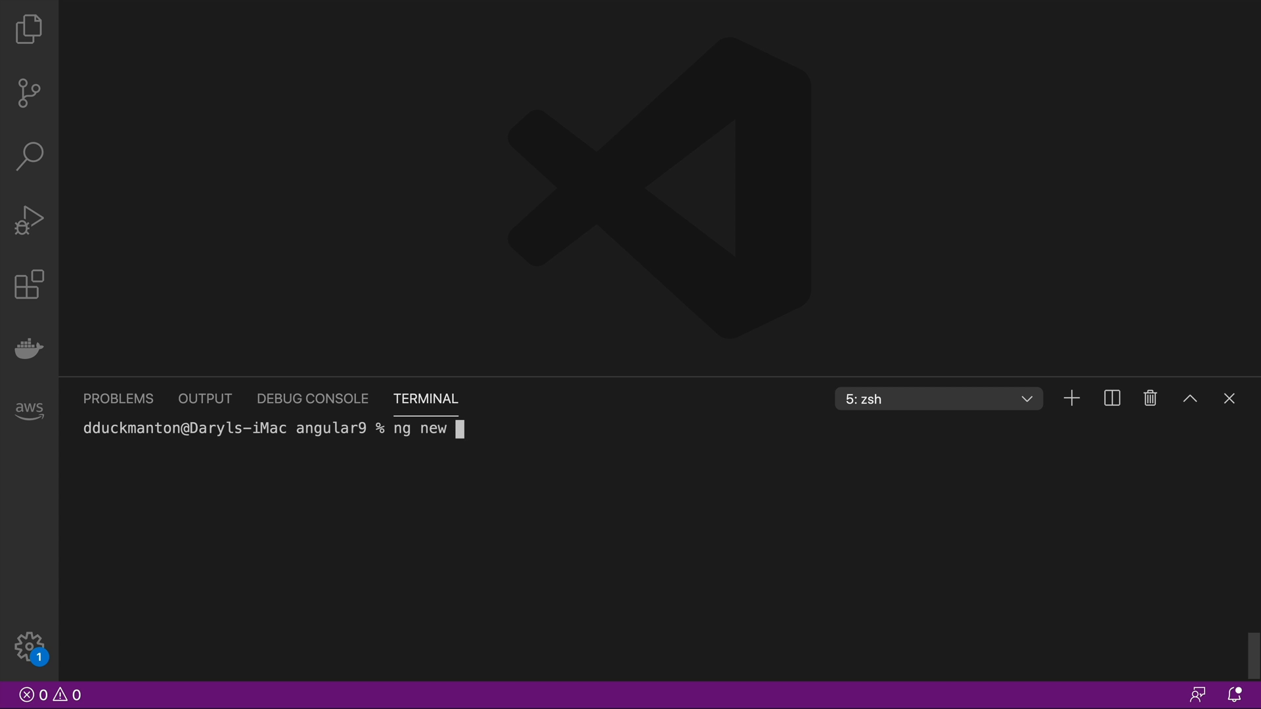
type("hello-")
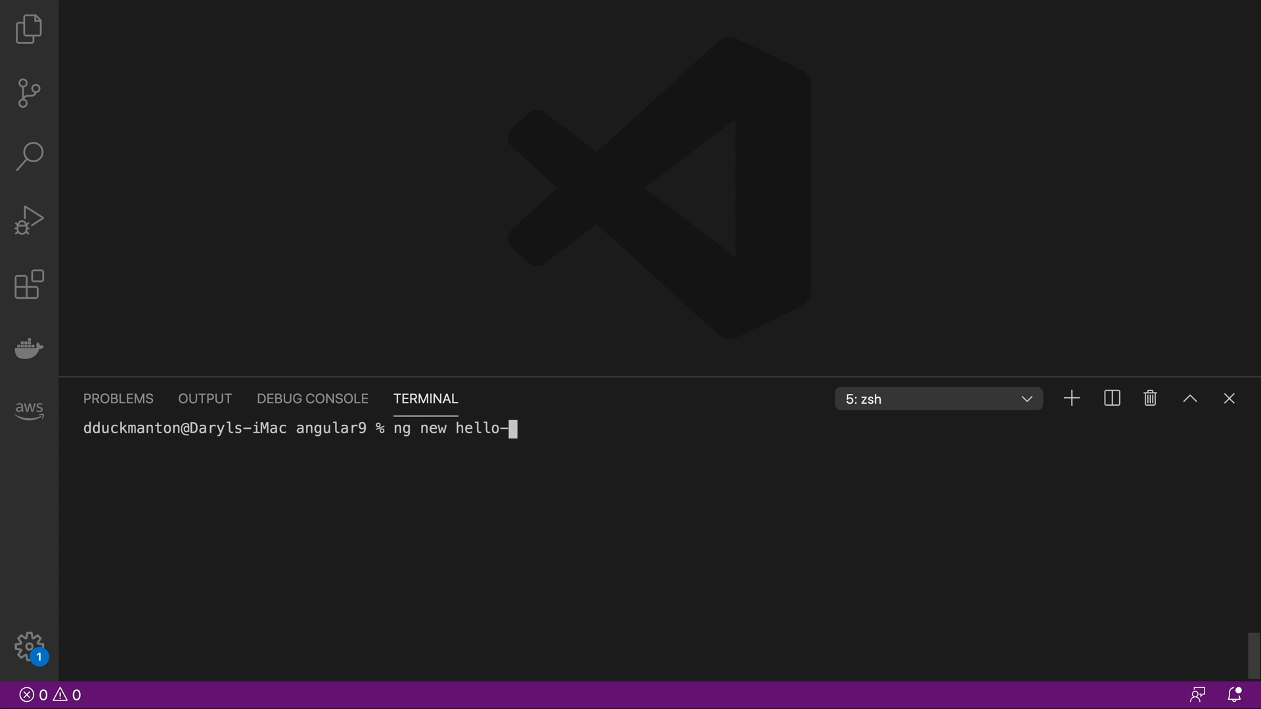
type("angular")
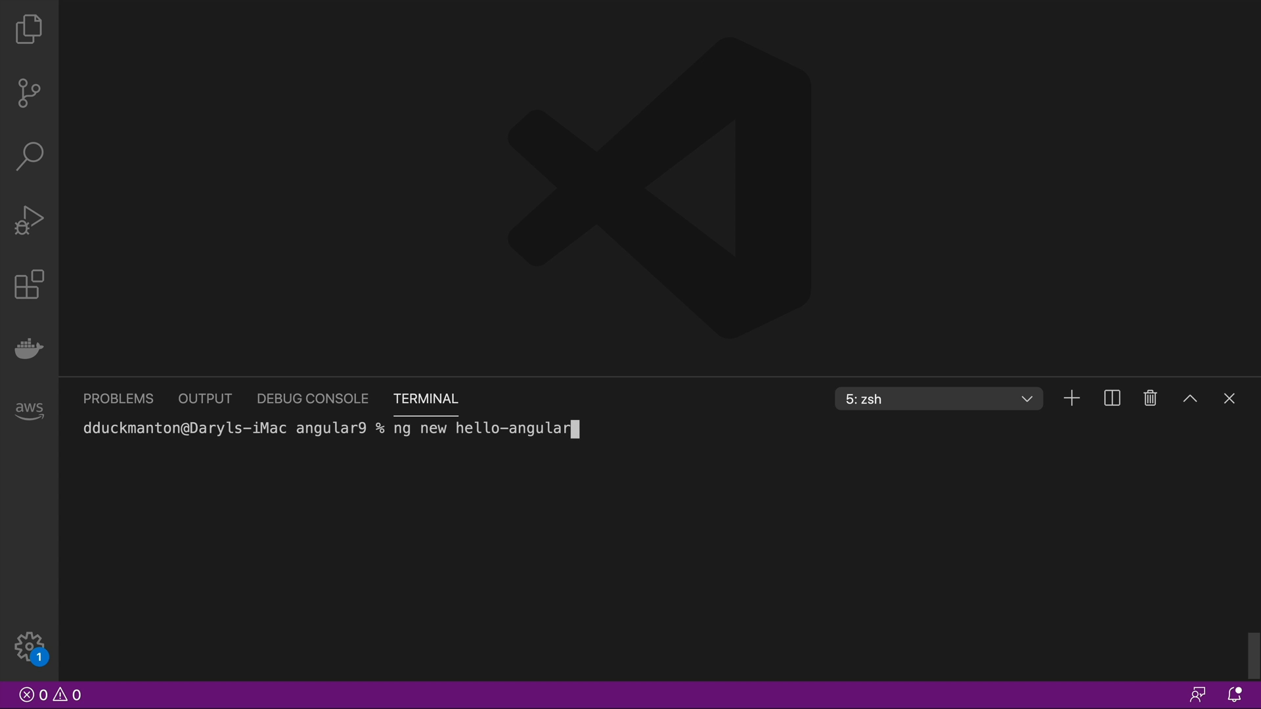
Step: Run ng new hello-angular and answer n to decline Angular routing
key("Return")
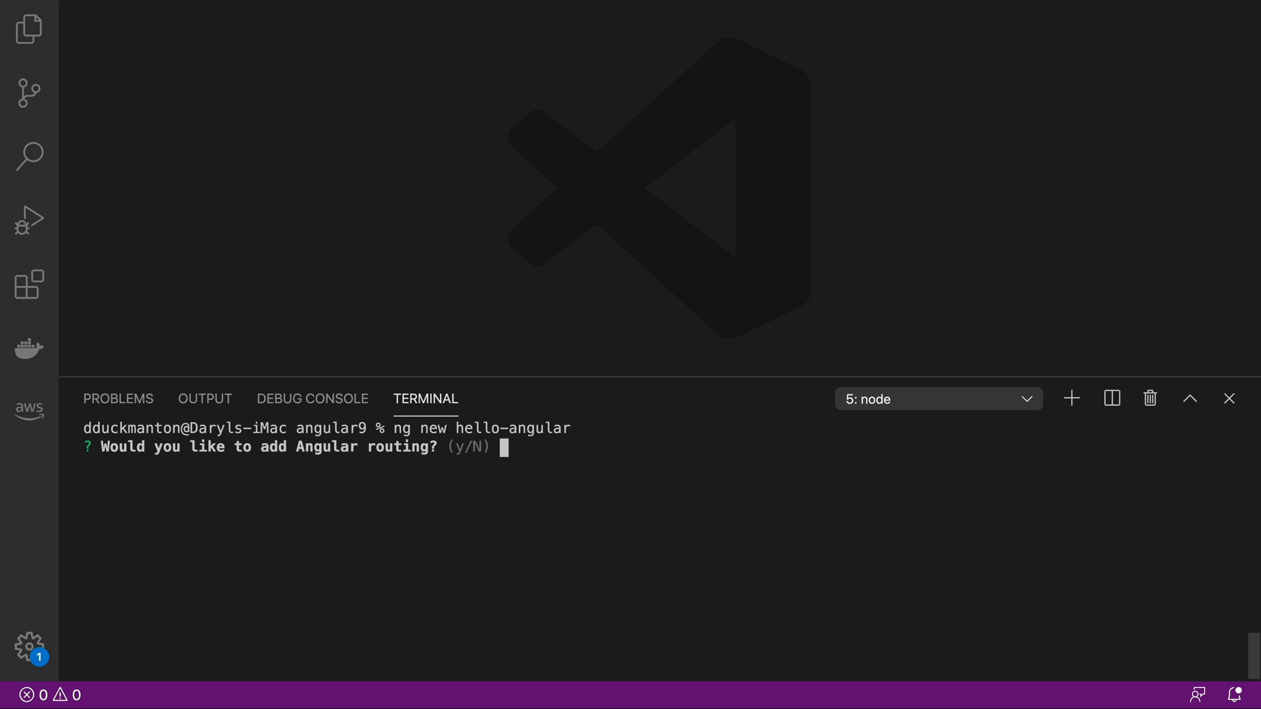
type("n")
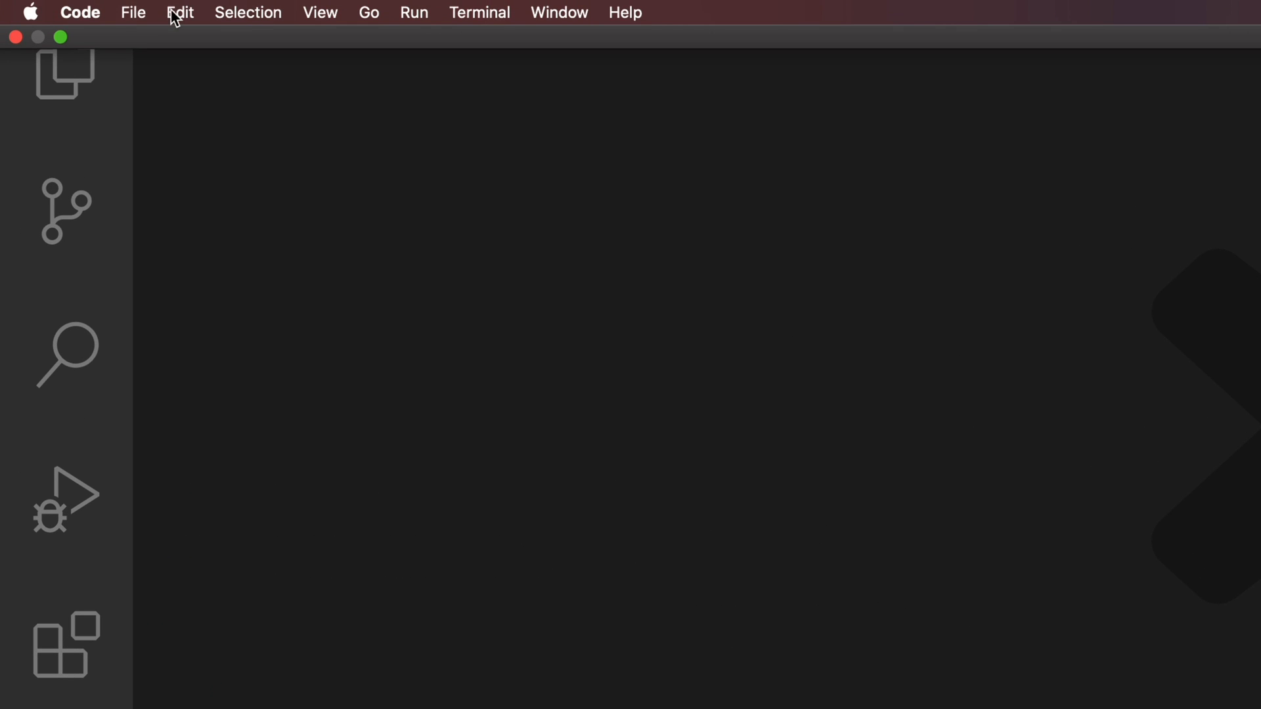
Step: Open the hello-angular folder inside angular9 as the working project via File > Open
left_click(133, 13)
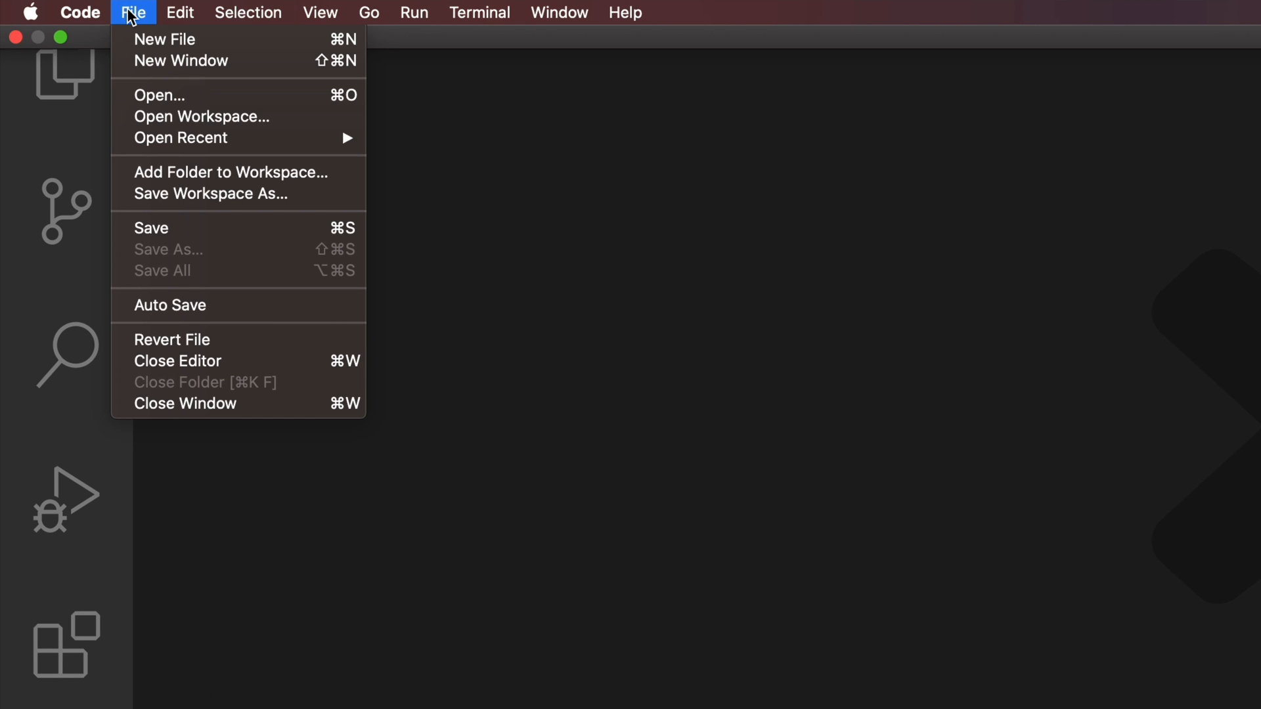
mouse_move(159, 94)
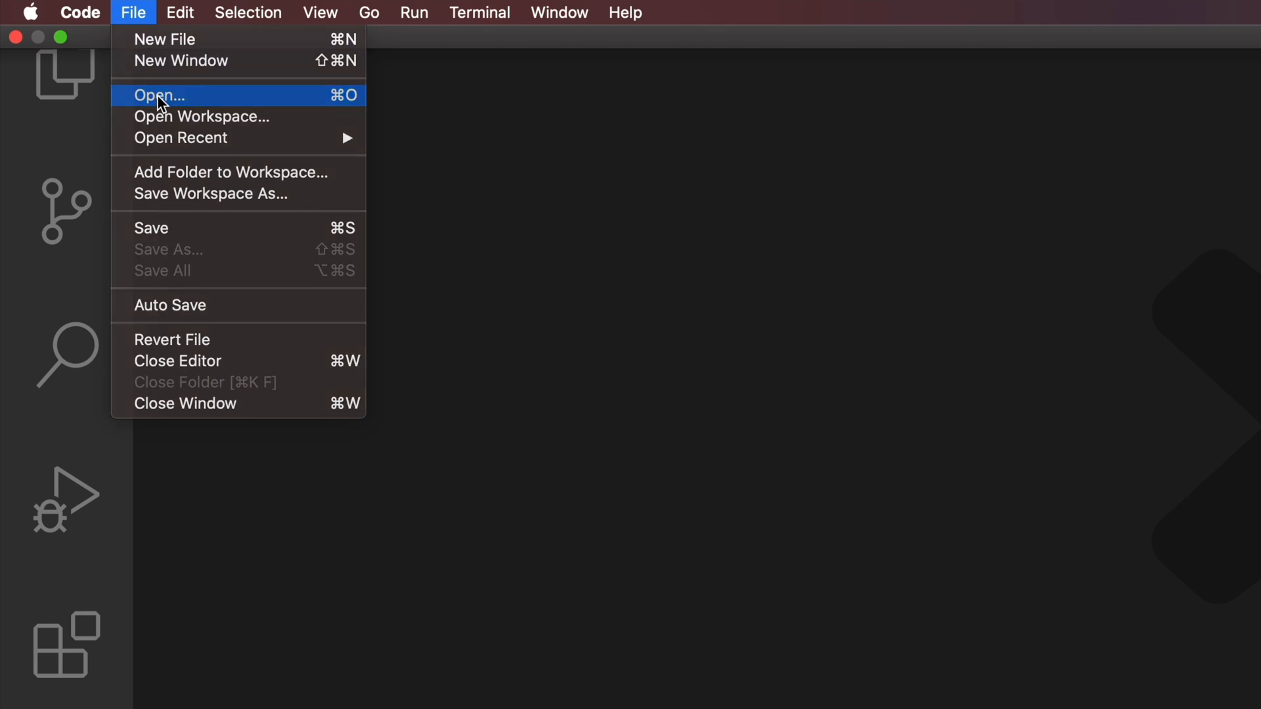
left_click(158, 95)
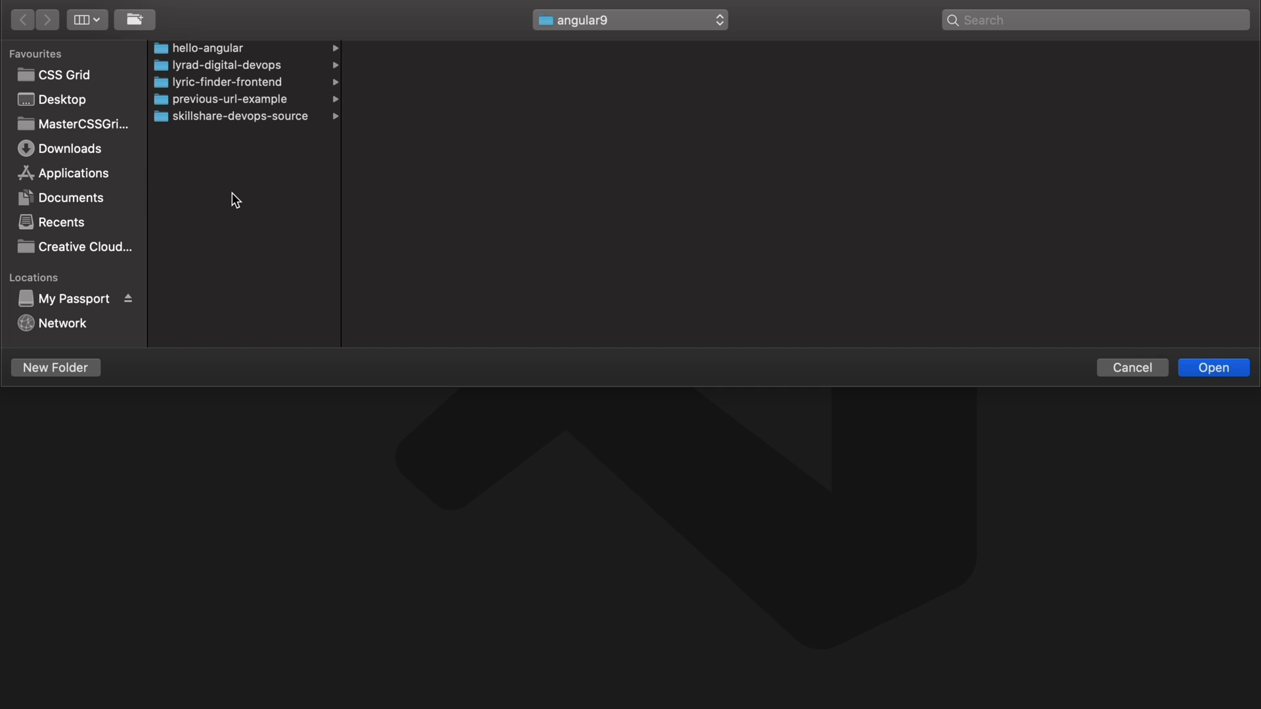
left_click(209, 47)
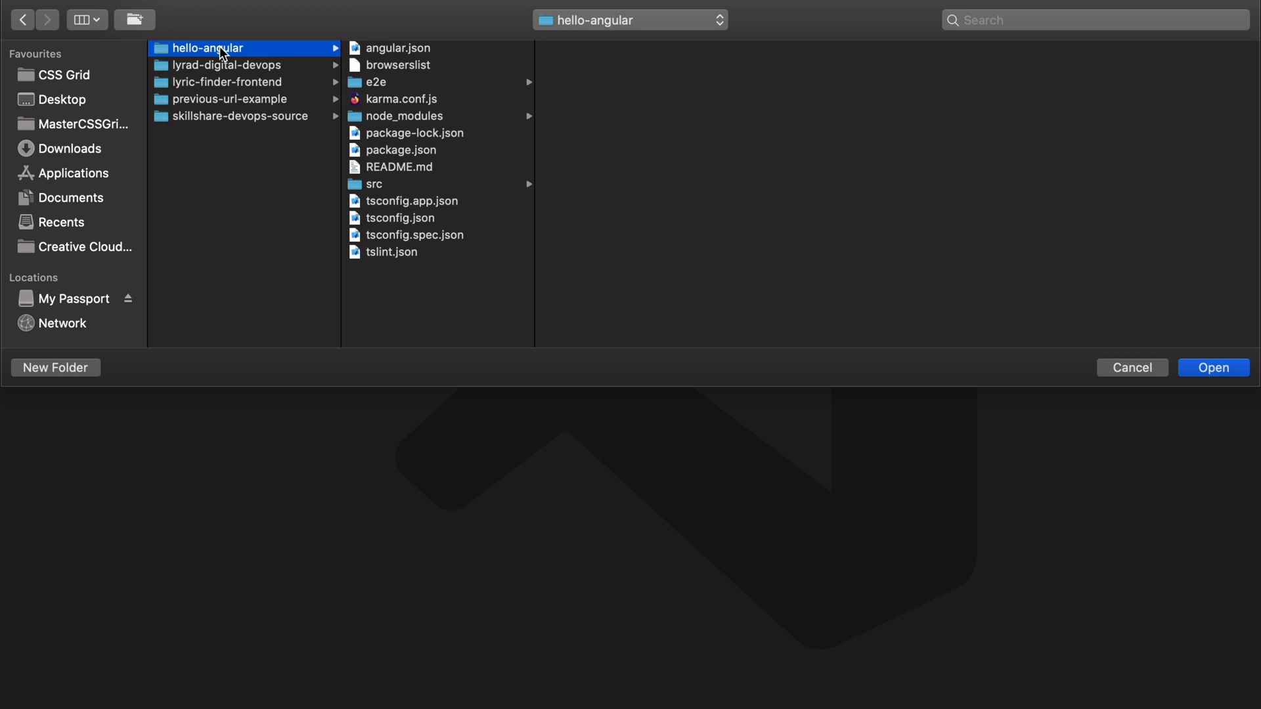
left_click(1212, 368)
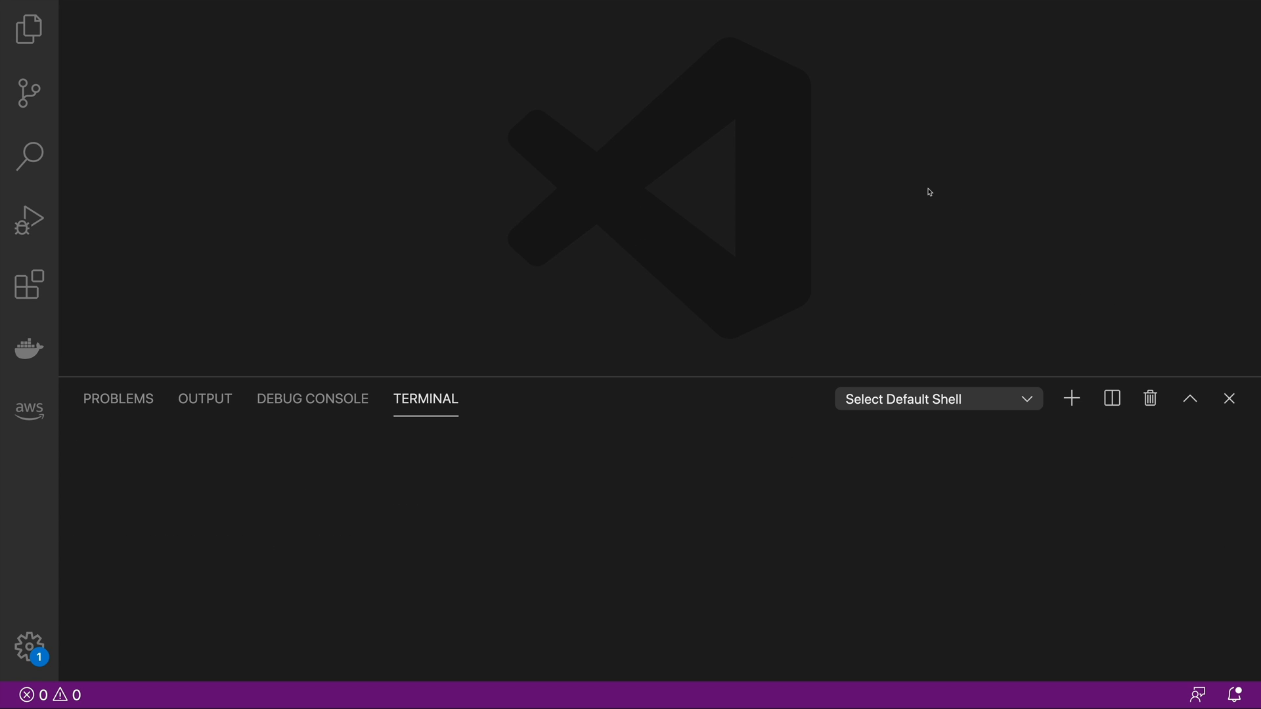
Step: Show the hello-angular project files in the Explorer tree
left_click(28, 27)
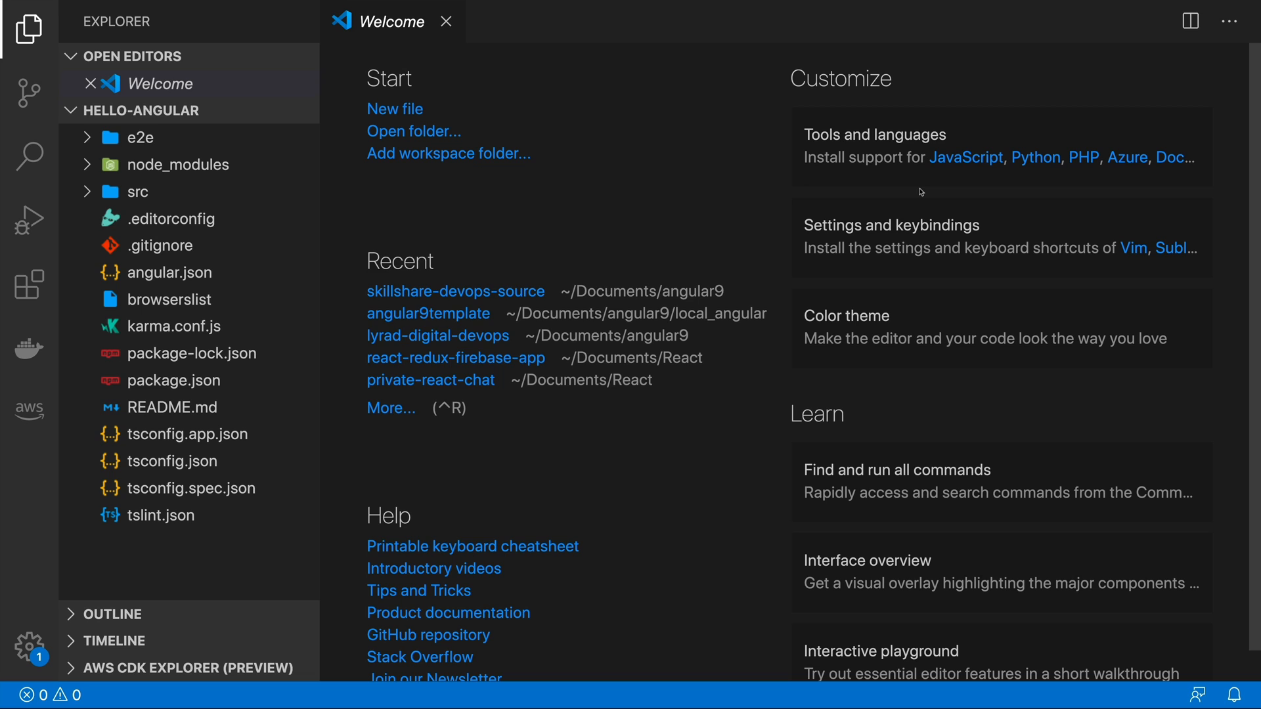
mouse_move(802, 184)
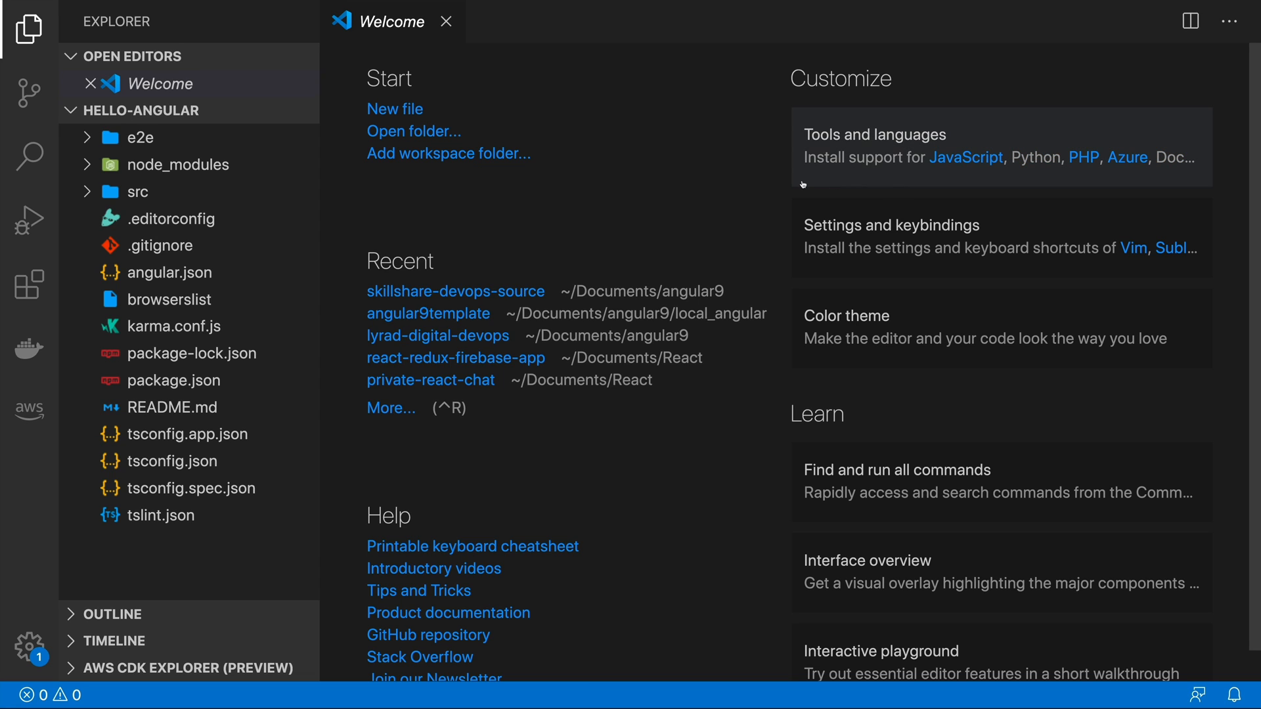
mouse_move(649, 156)
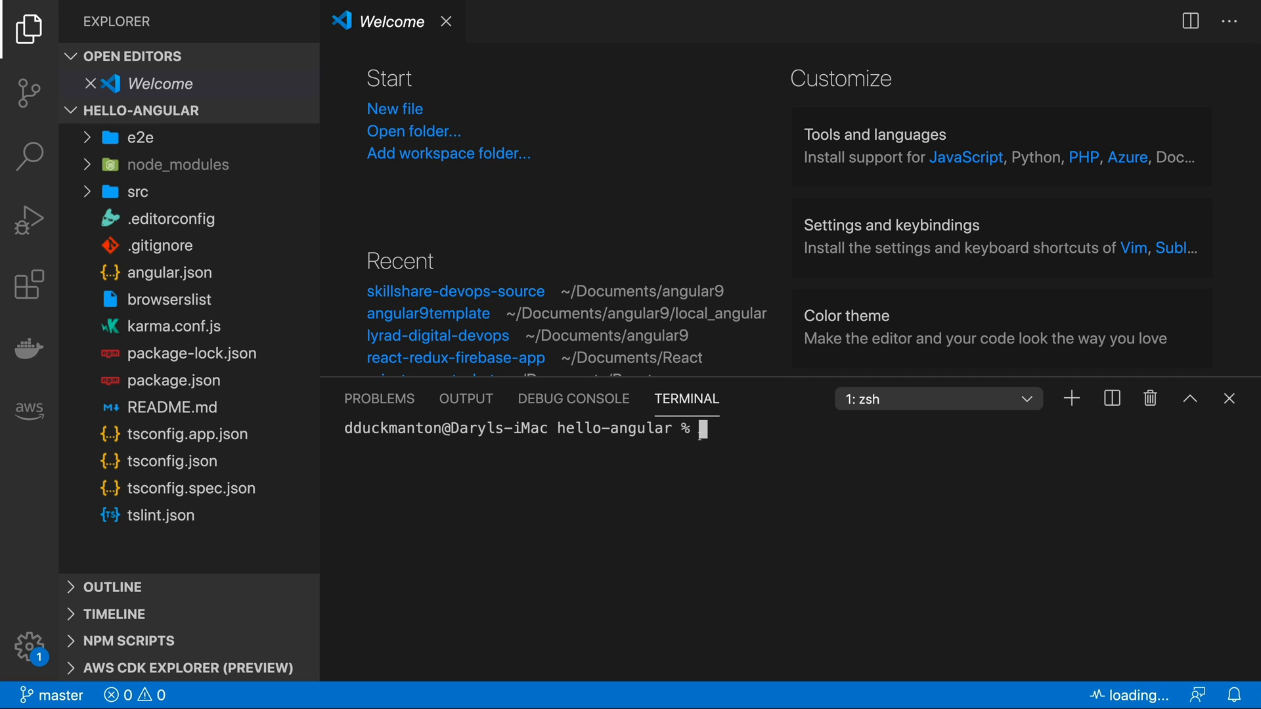
Step: Run ng serve to compile hello-angular and start the dev server at localhost:4200
type("ng")
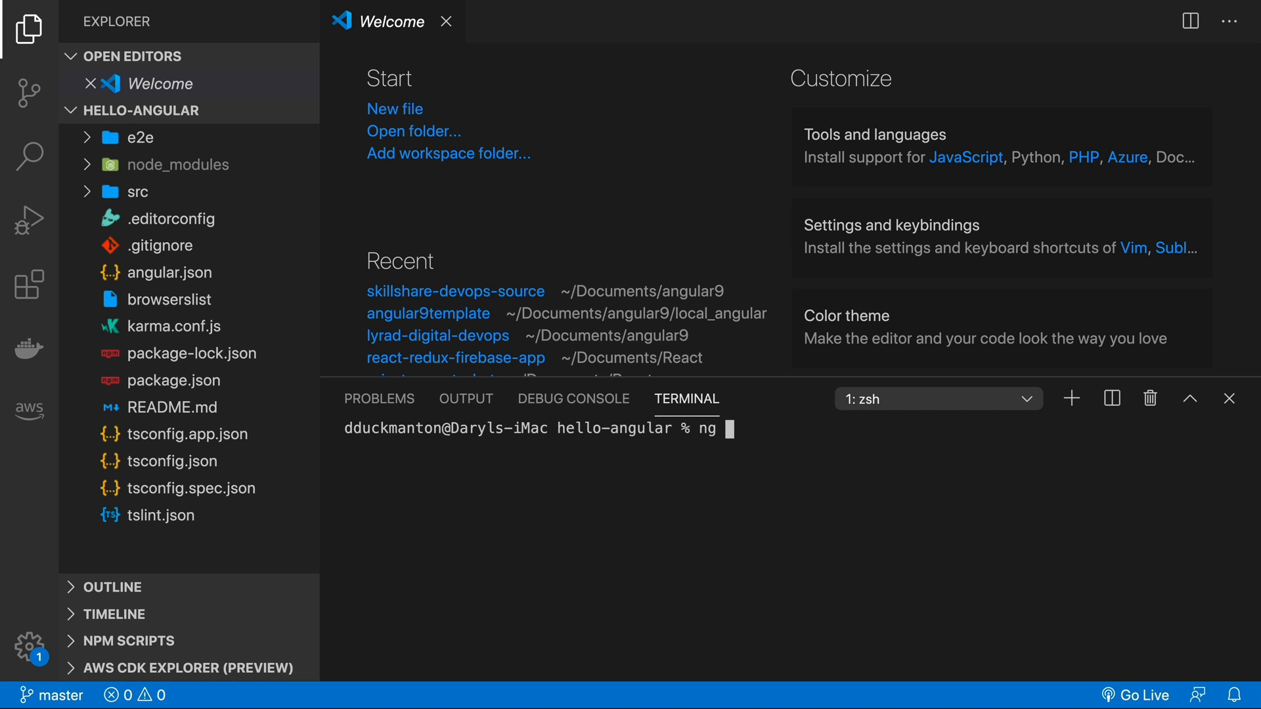
type("serve")
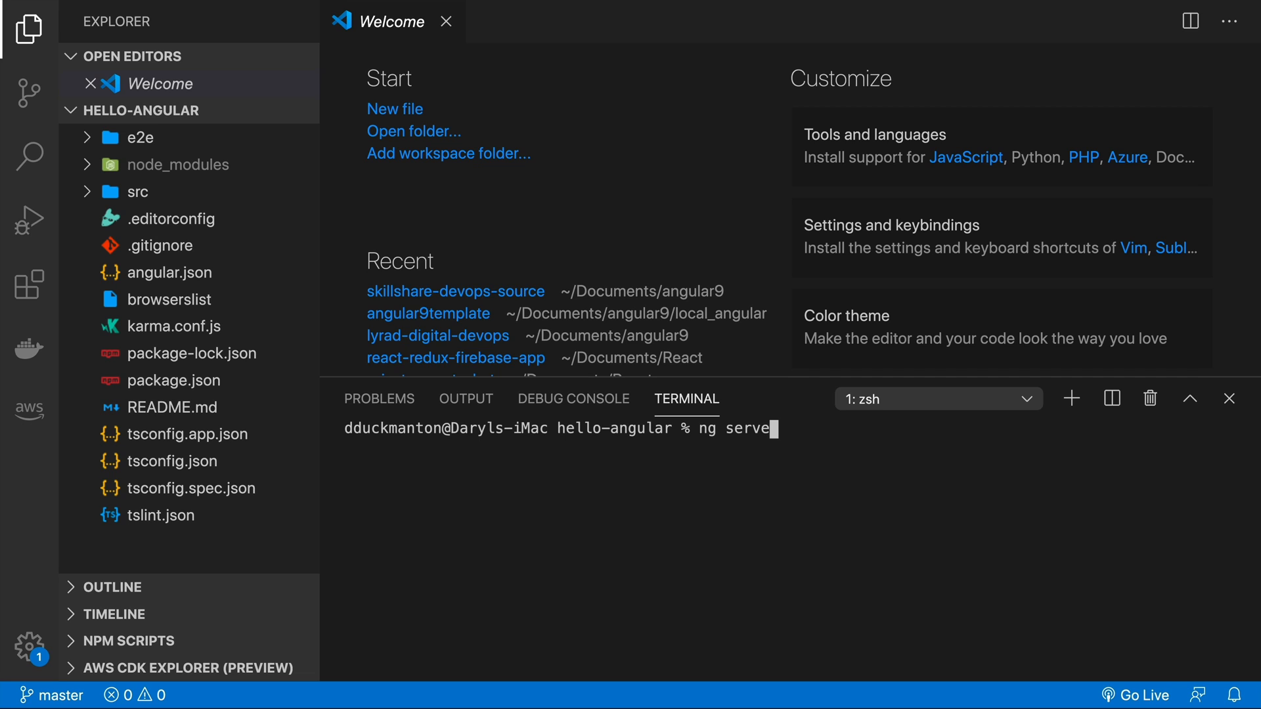
key("Return")
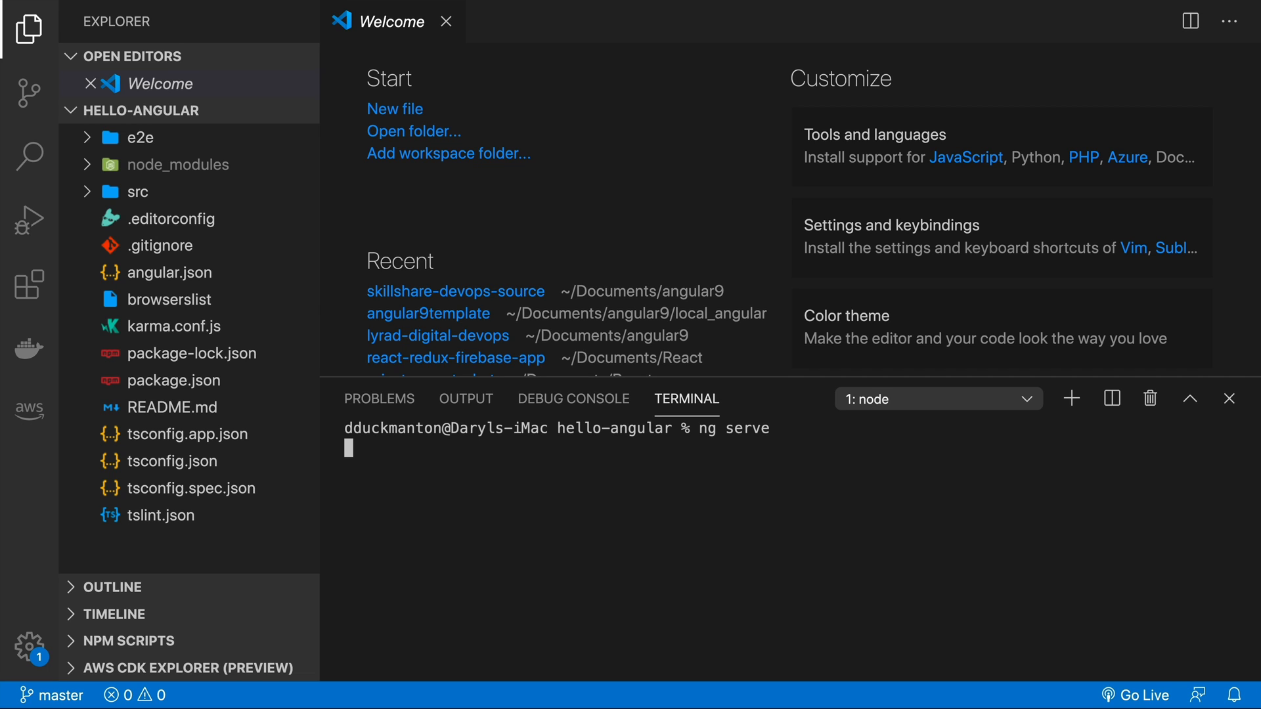
key("Return")
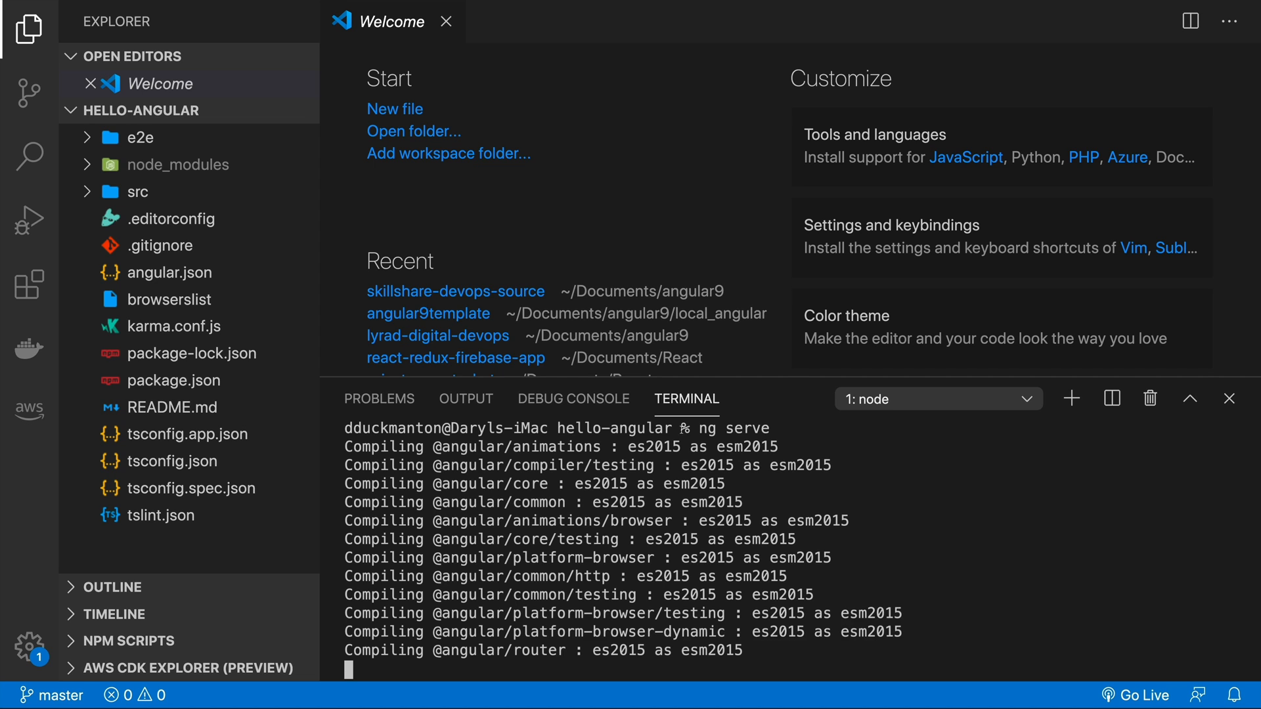
scroll("down", 3)
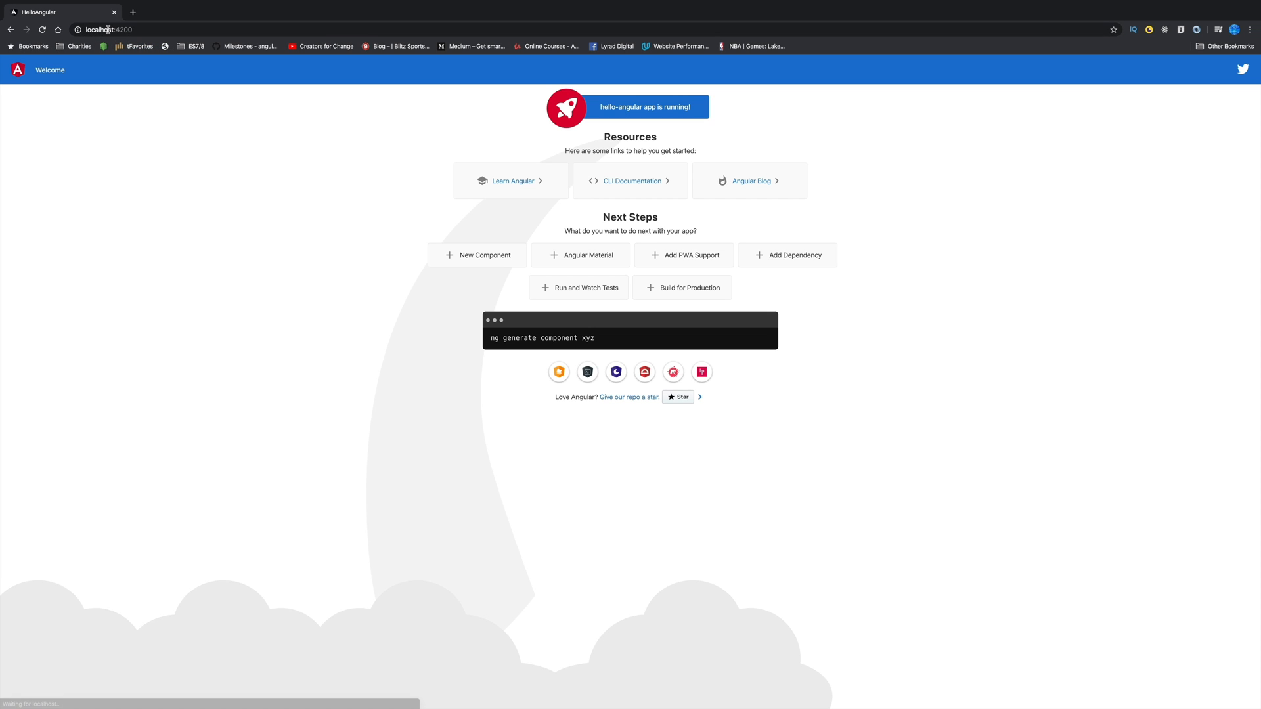
mouse_move(207, 180)
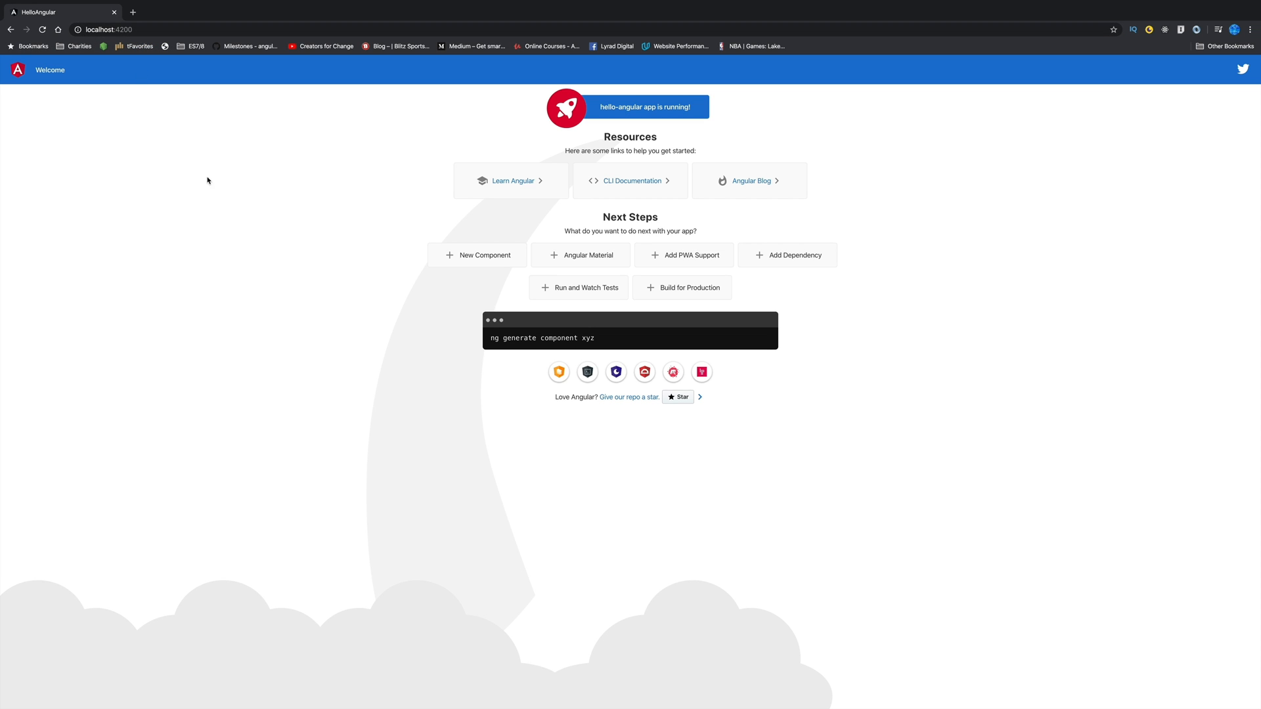
mouse_move(277, 269)
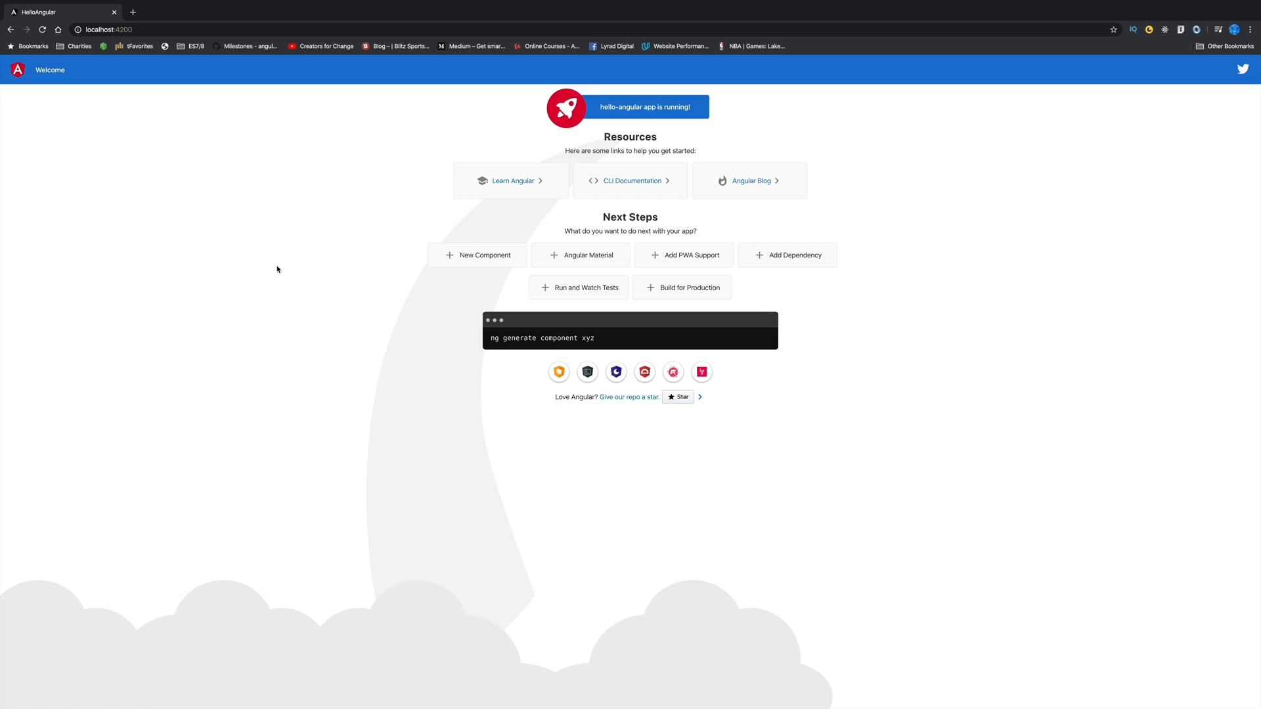